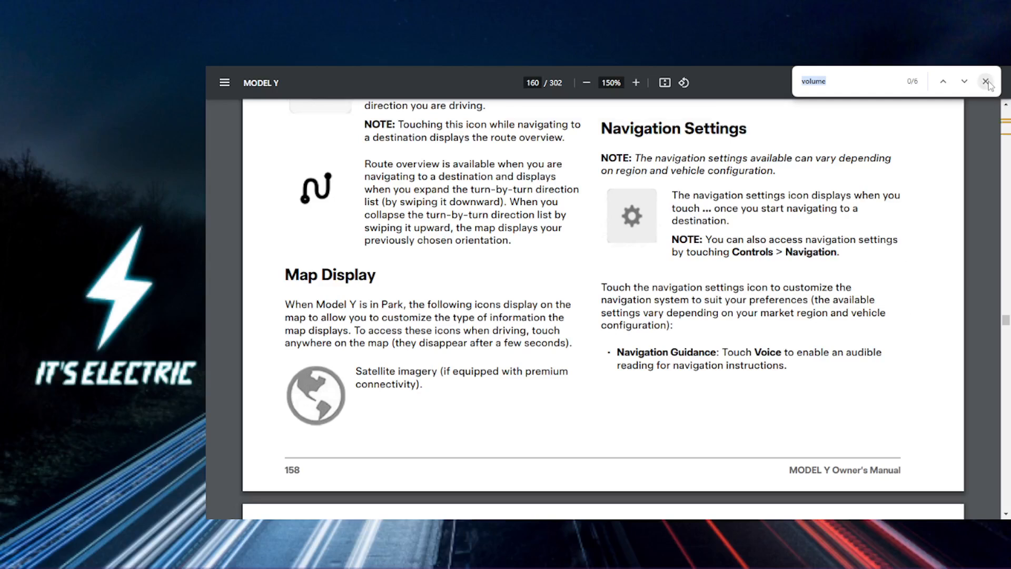
- Dismiss the 'volume' search, leaving manual page 160 with Navigation Settings showing
left_click(988, 83)
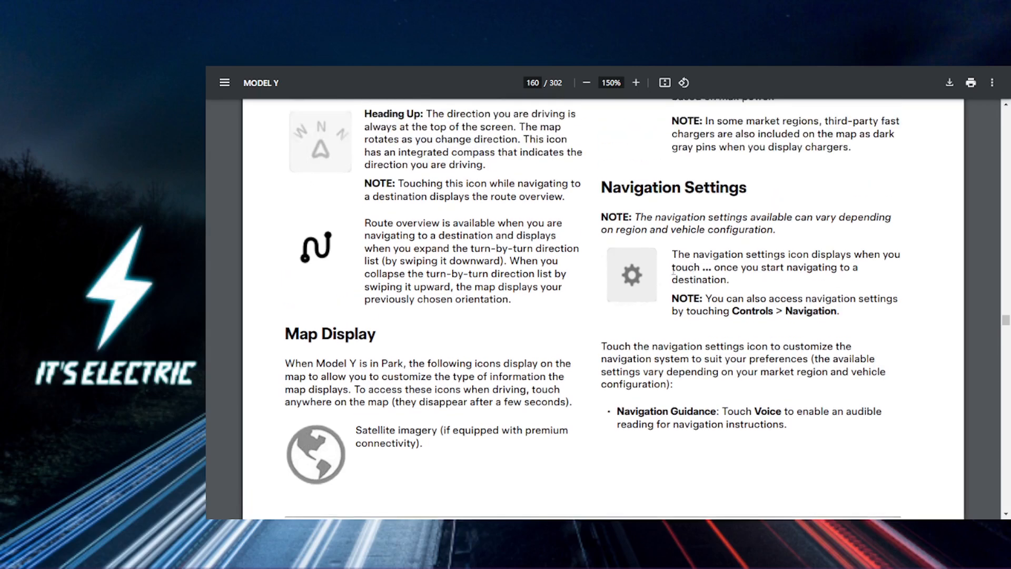
mouse_move(673, 268)
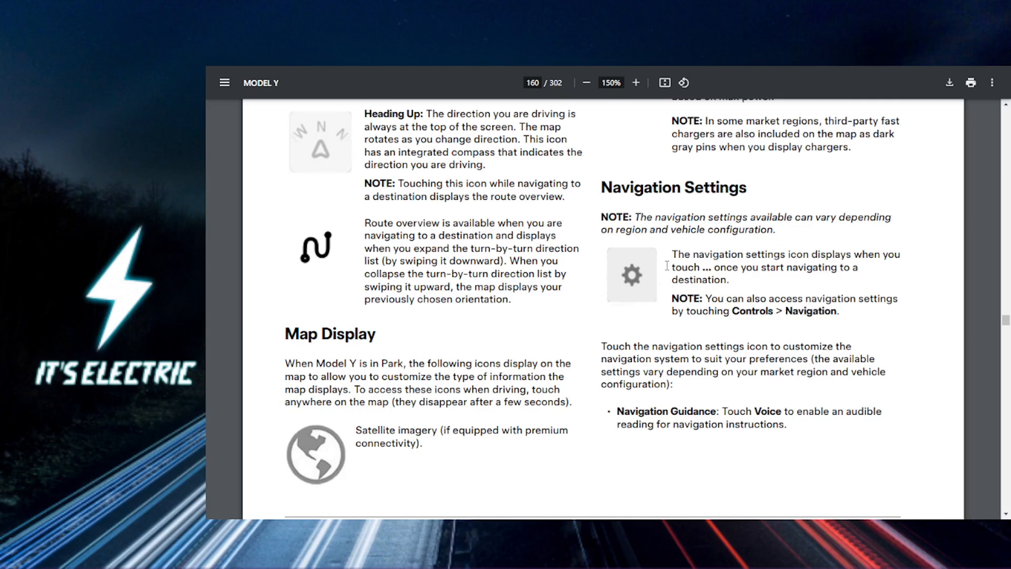
- Scroll down to page 161 showing the Maps and Navigation volume instructions
scroll("down", 3)
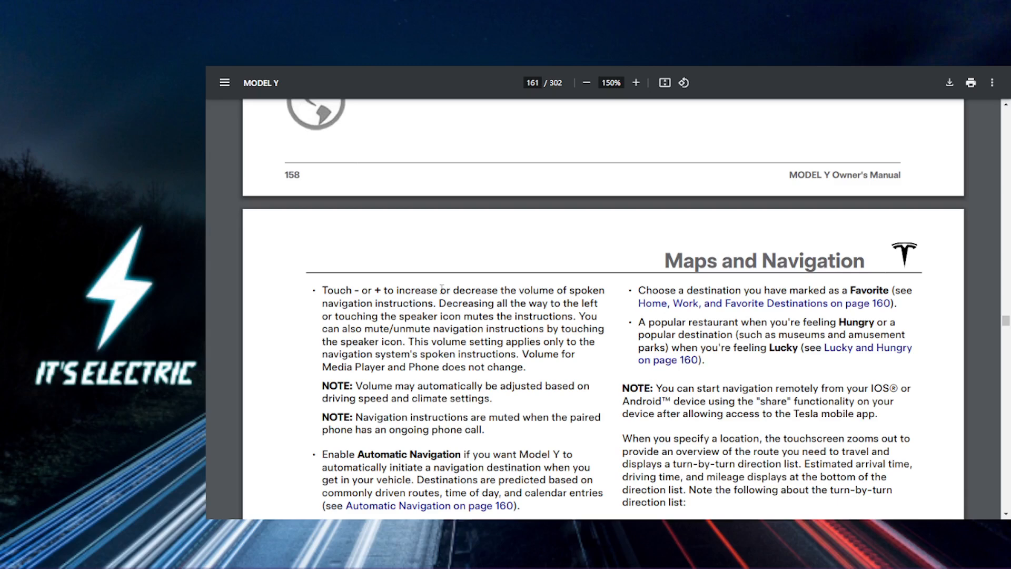
mouse_move(408, 412)
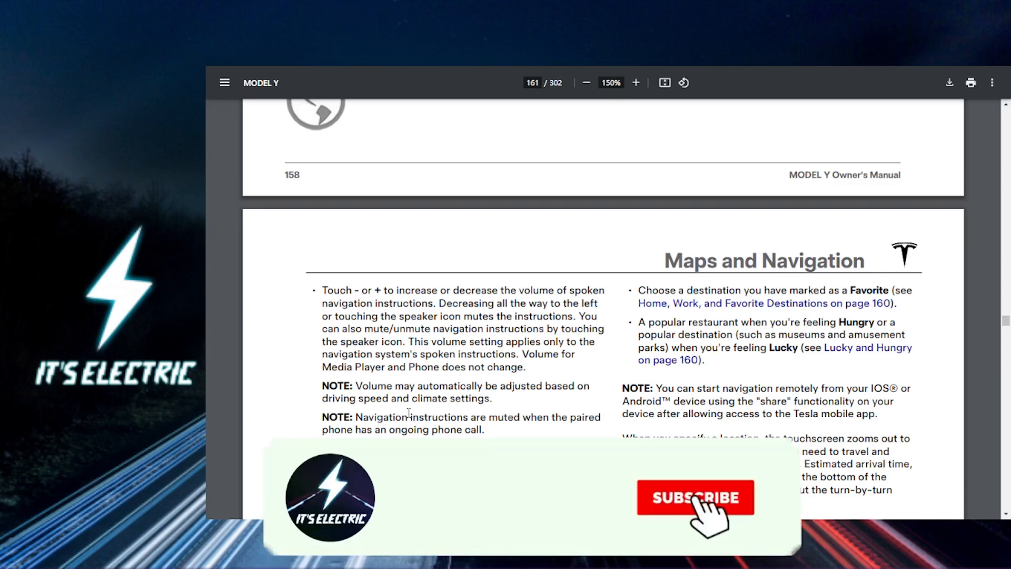
left_click(695, 496)
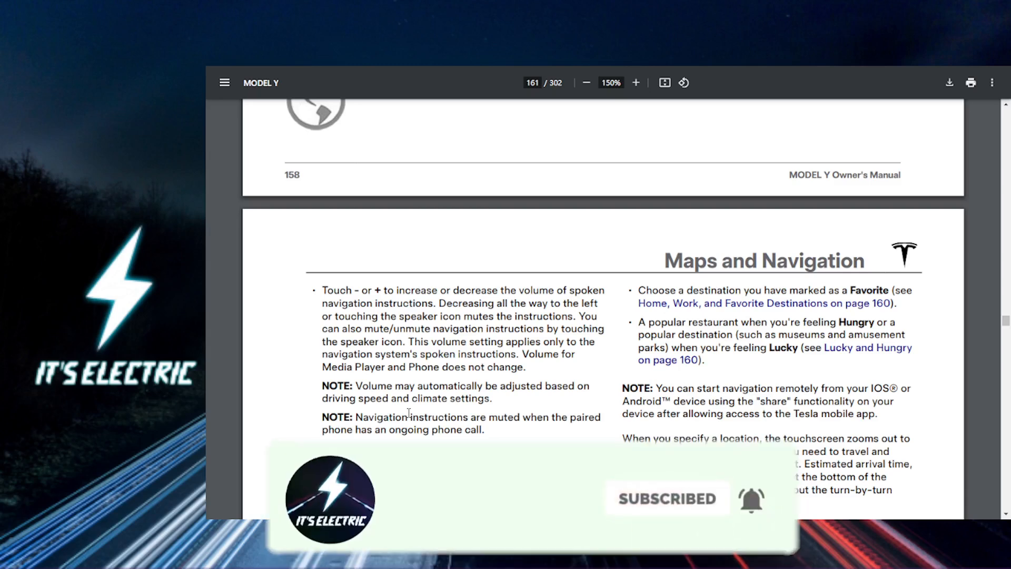